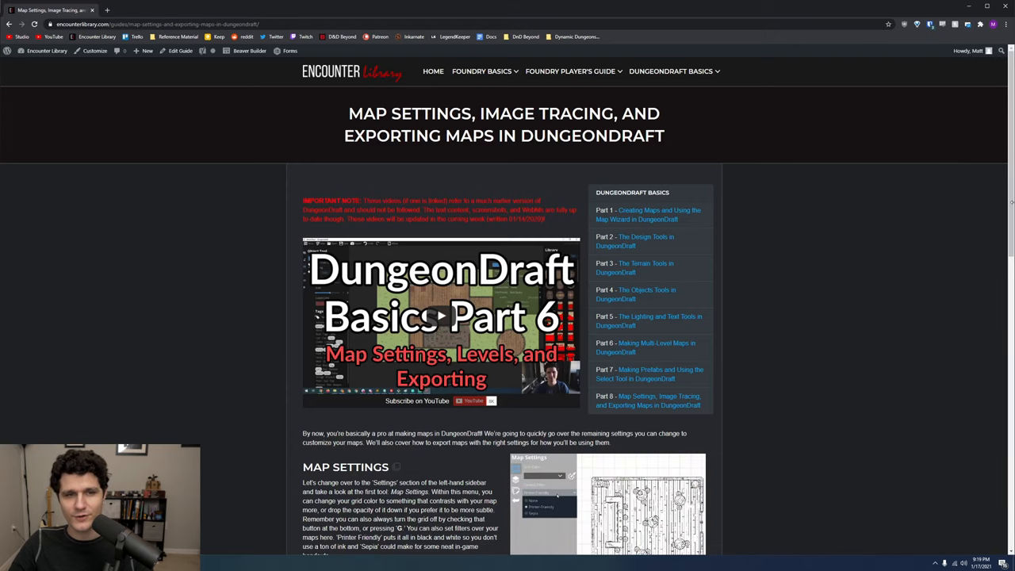
Scroll through the Encounter Library map settings and exporting guide in Chrome.
scroll(down, 3)
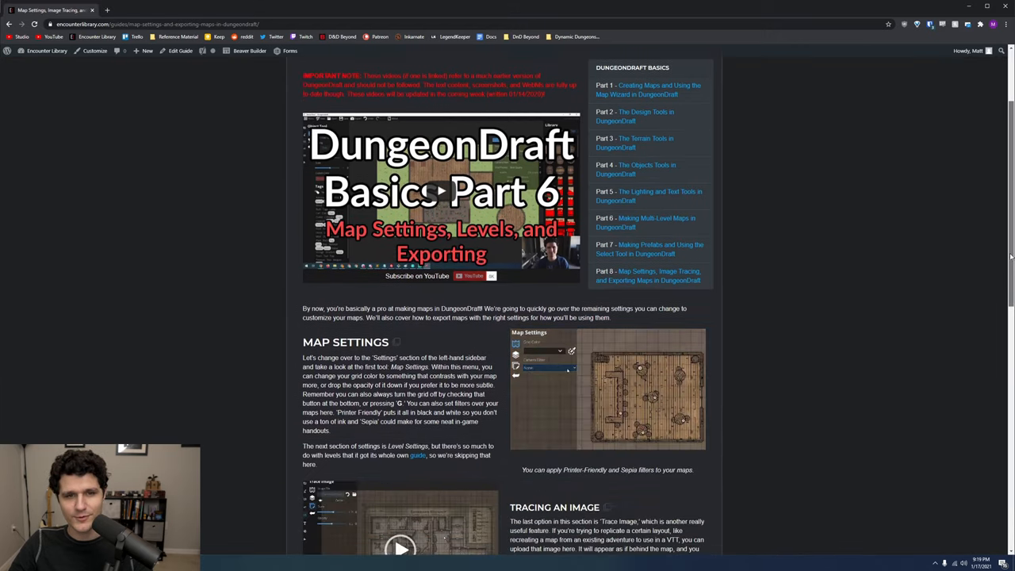
scroll(down, 3)
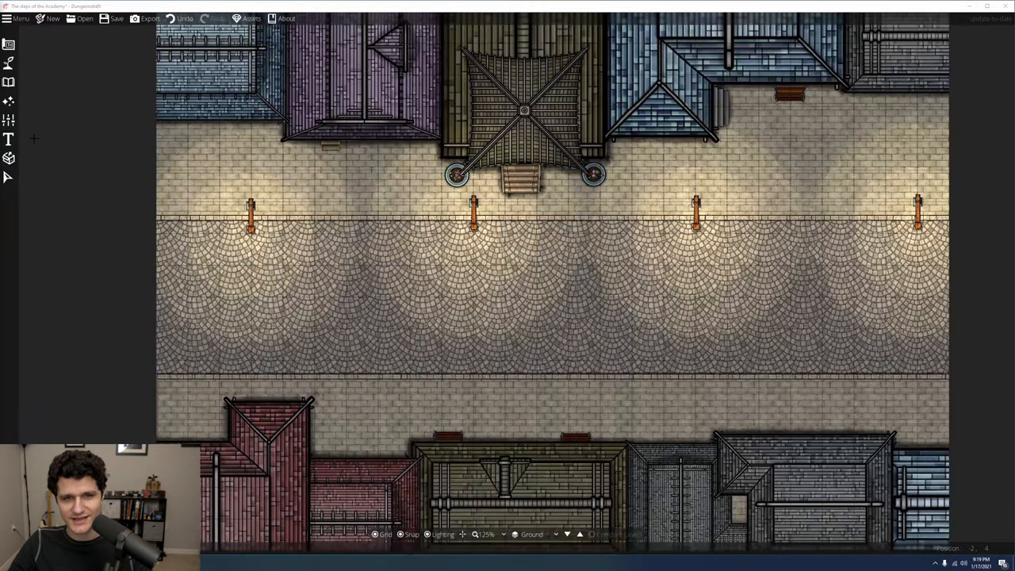
Set the town map's grid colour to a faint translucent red in Map Settings.
click(9, 45)
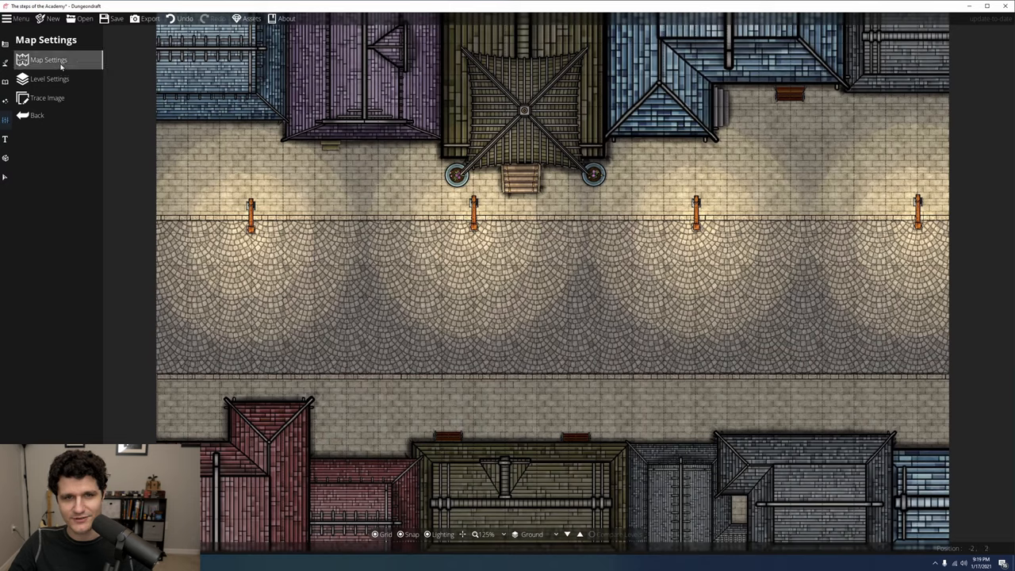
click(49, 60)
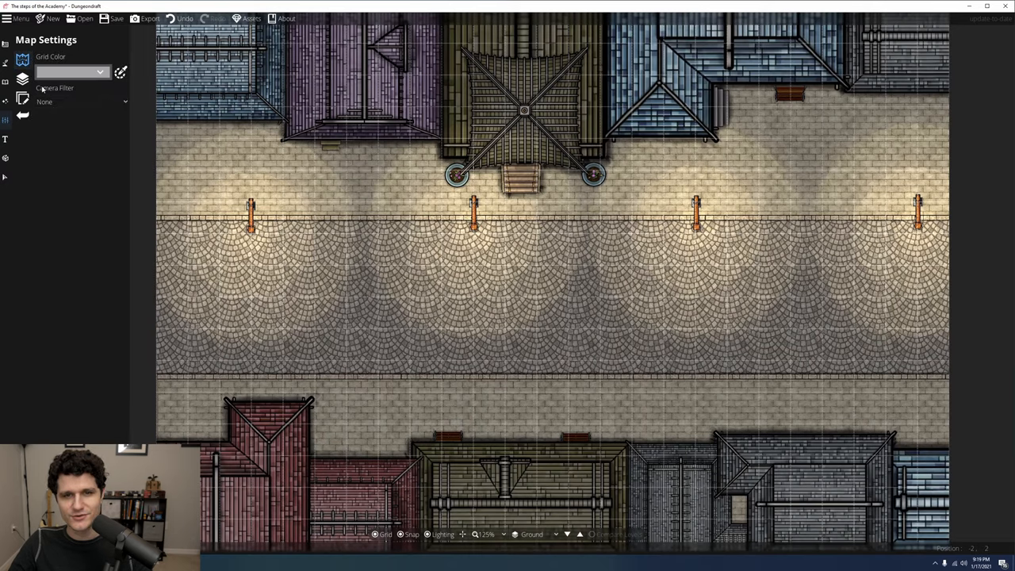
click(71, 71)
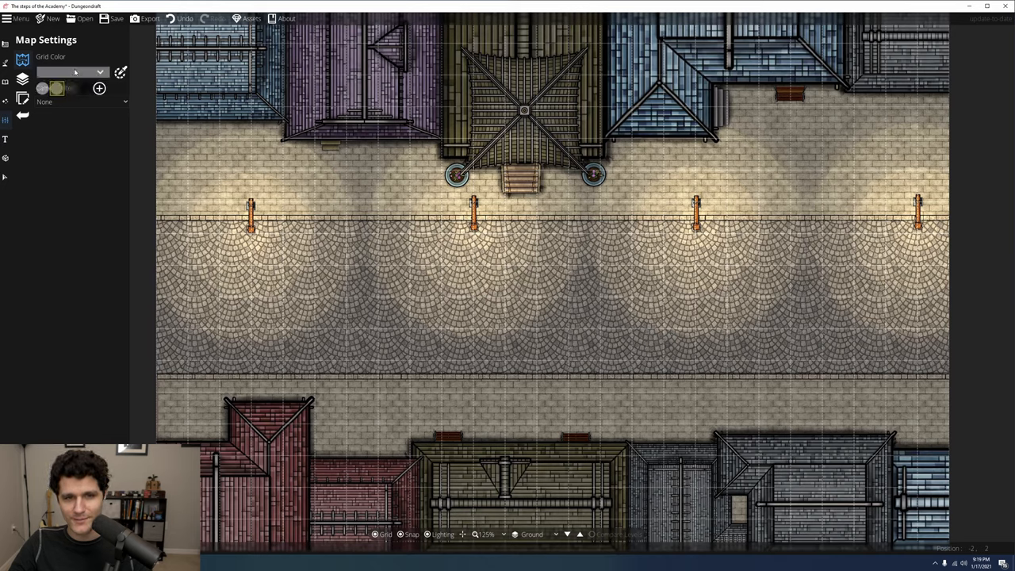
click(72, 72)
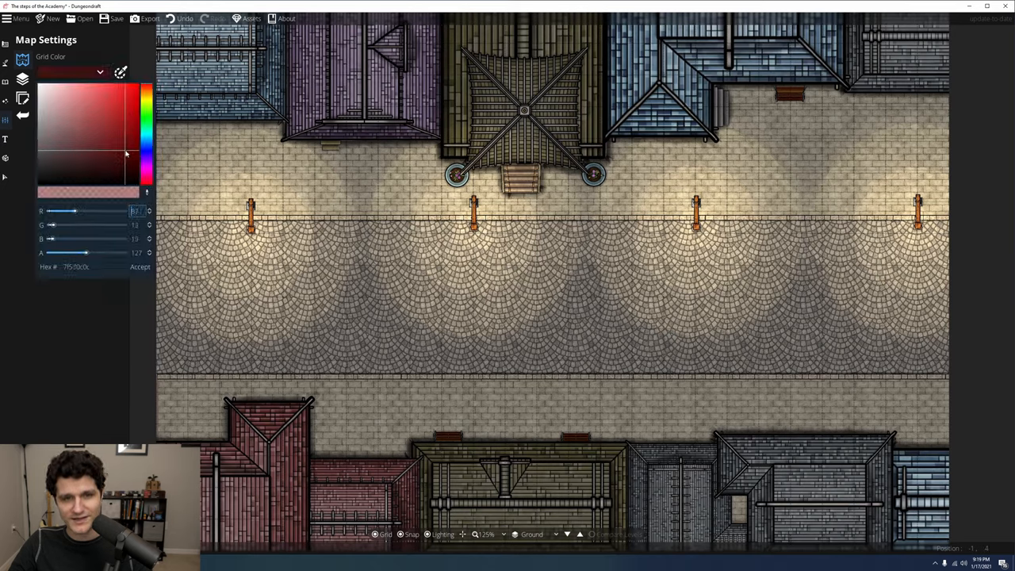
drag(87, 252, 58, 252)
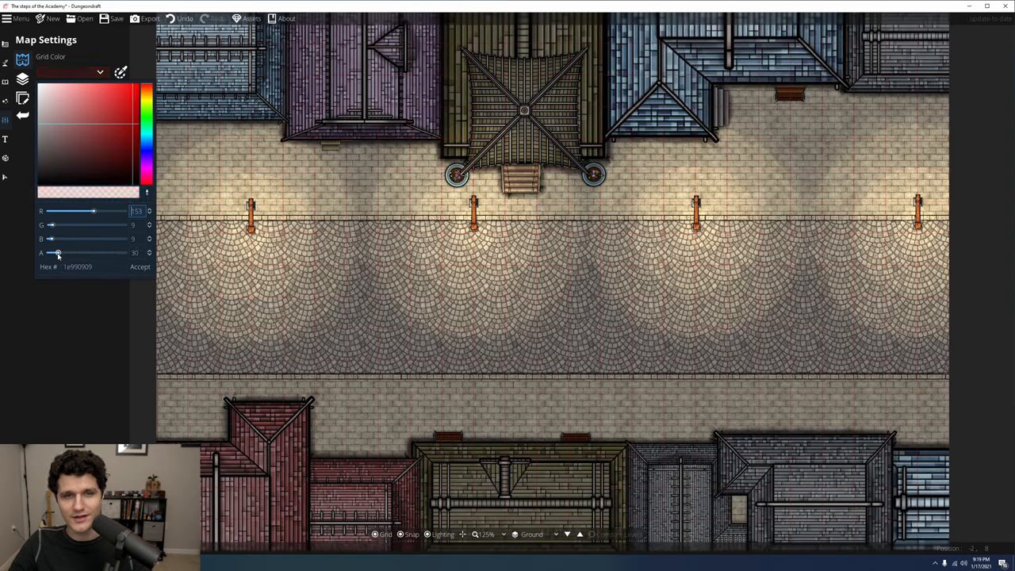
click(140, 267)
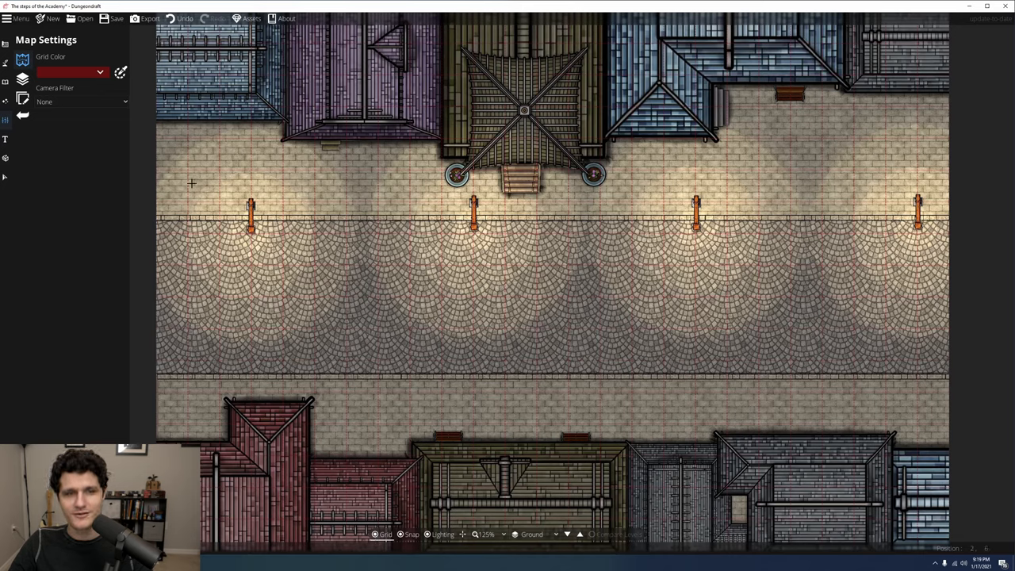
click(81, 102)
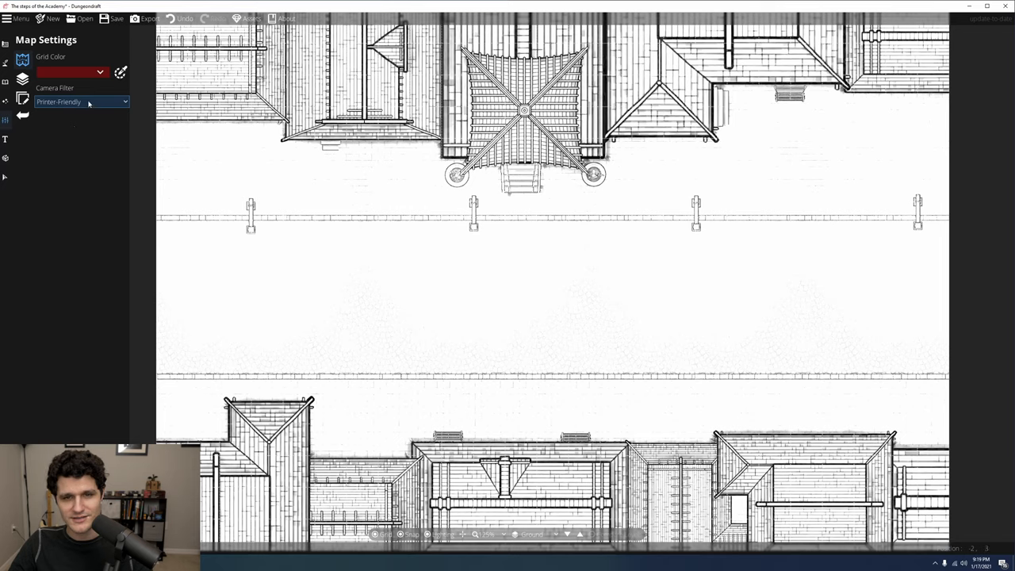
click(79, 102)
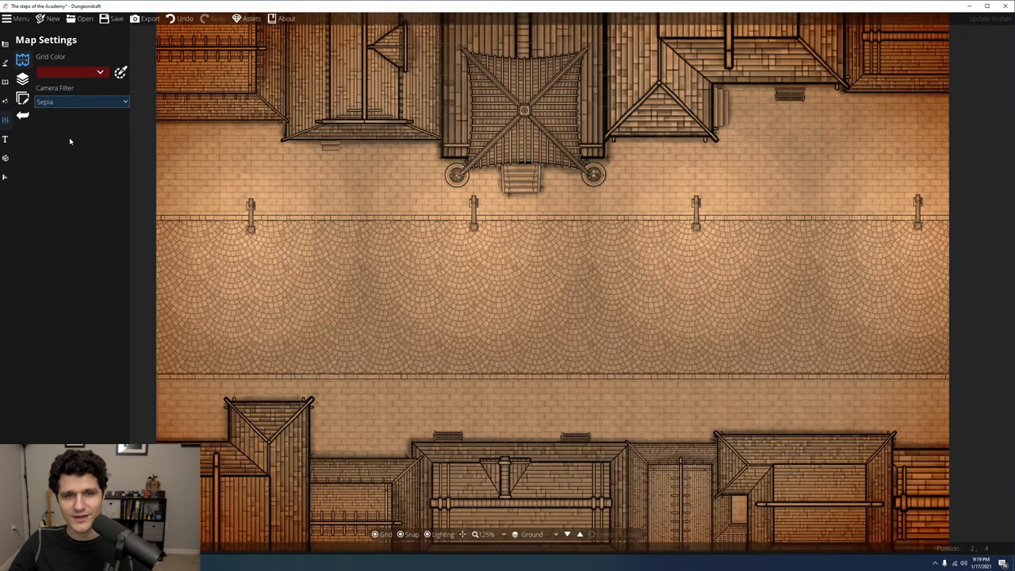
click(79, 102)
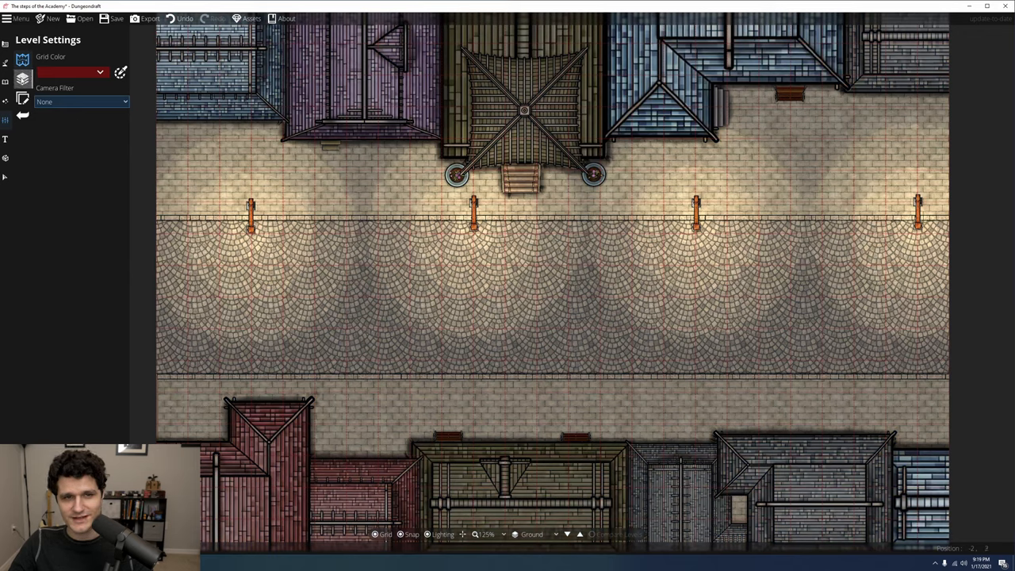
Show the map's Level Settings and its Trace Image options.
click(6, 78)
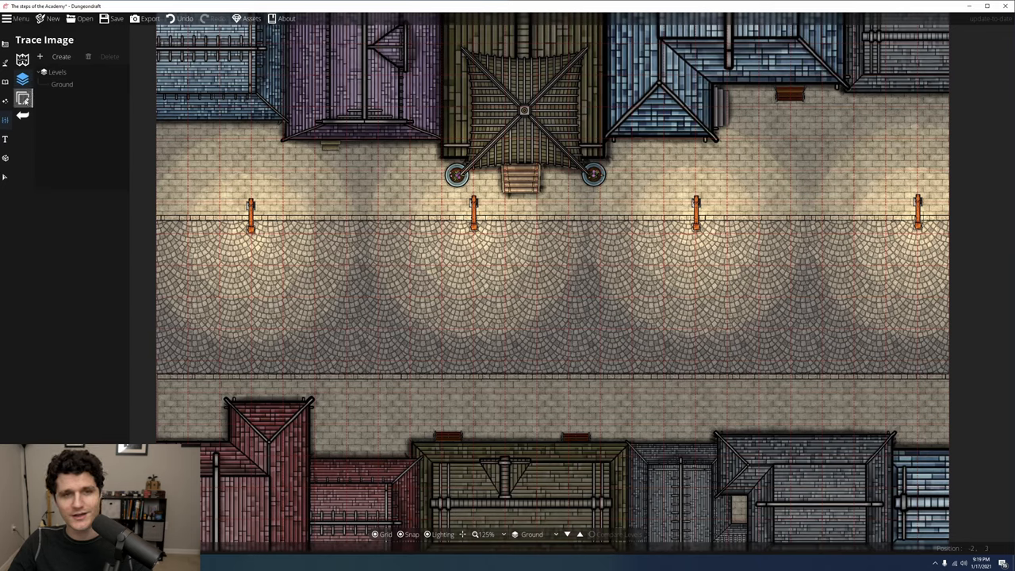
click(23, 98)
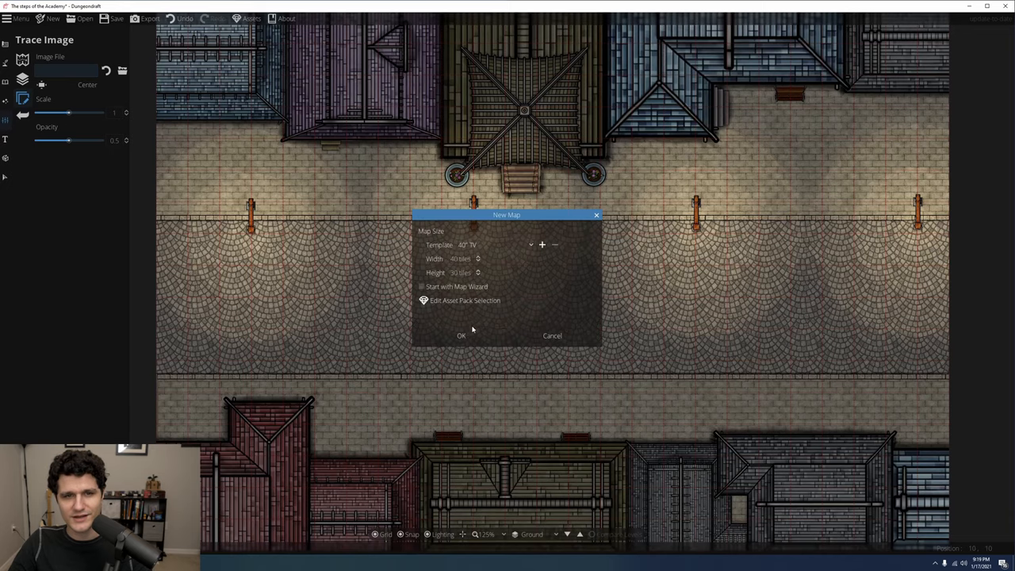
Create a blank map and trace the Redbrand Hideout image, scaled to about 1.75.
click(461, 336)
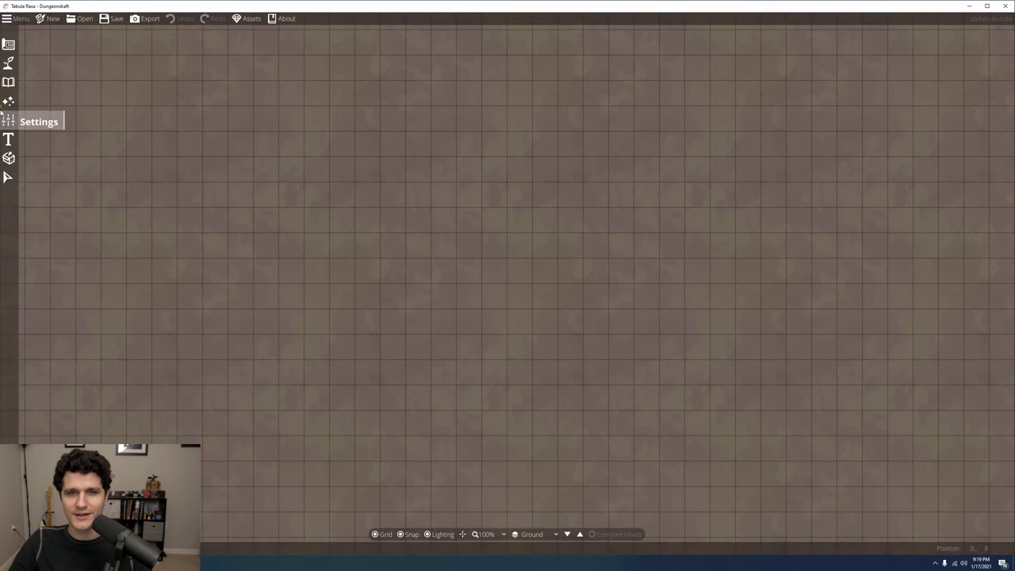
click(8, 120)
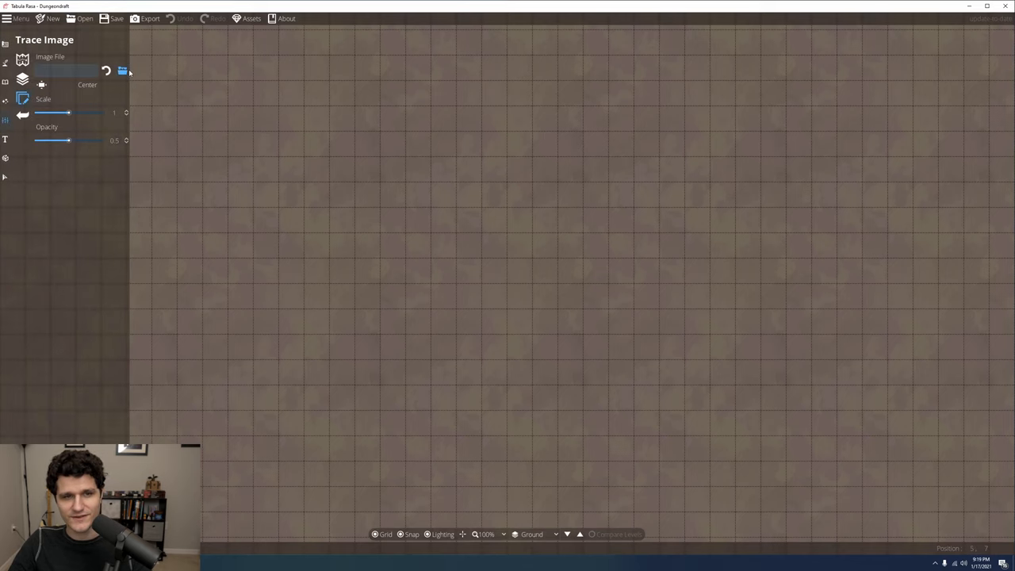
click(122, 70)
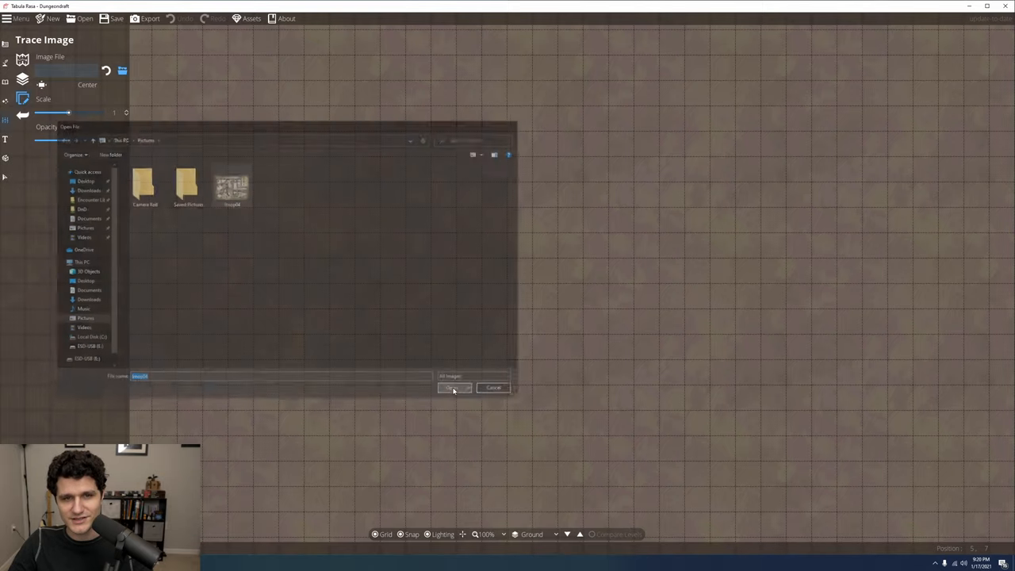
click(453, 388)
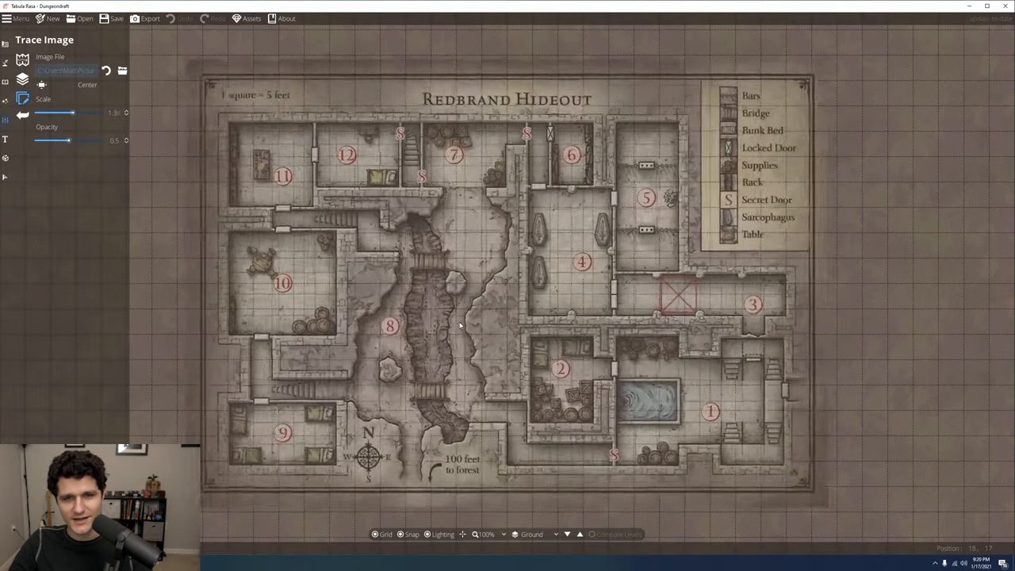
scroll(down, 3)
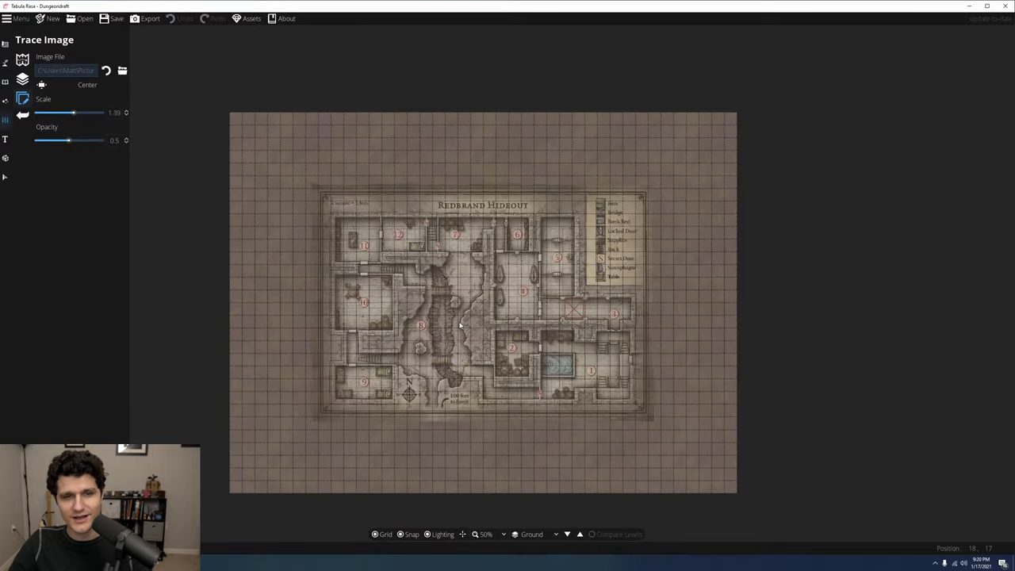
drag(71, 112, 83, 111)
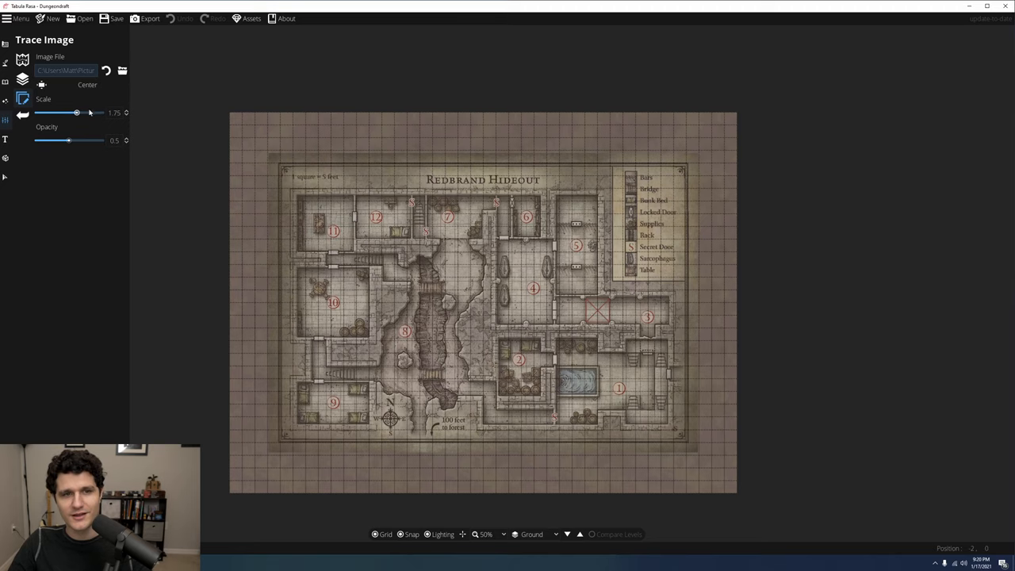
Draw a wooden building over rooms 11 and 12, then clear the trace image.
click(6, 42)
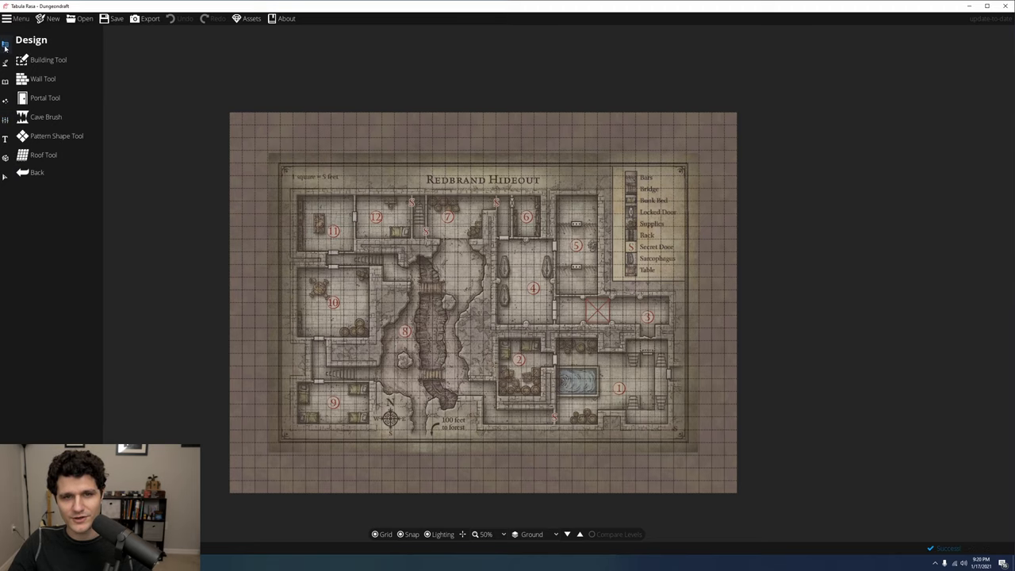
click(48, 59)
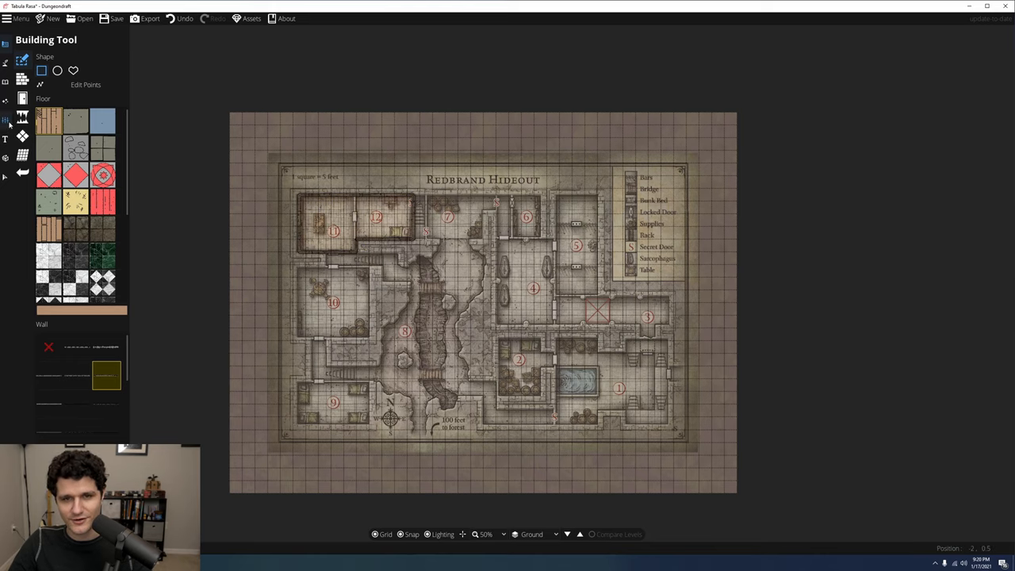
click(5, 120)
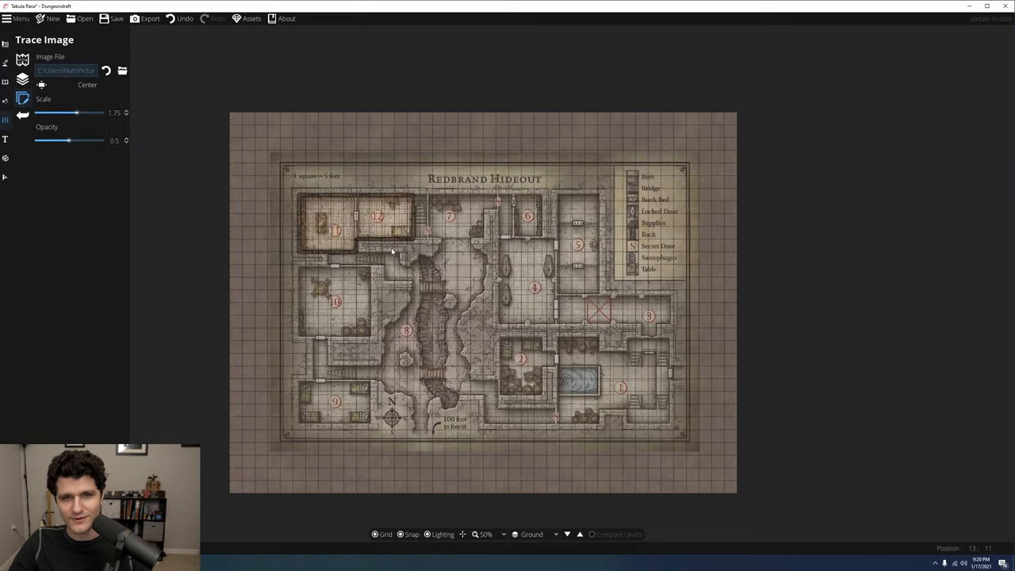
click(106, 70)
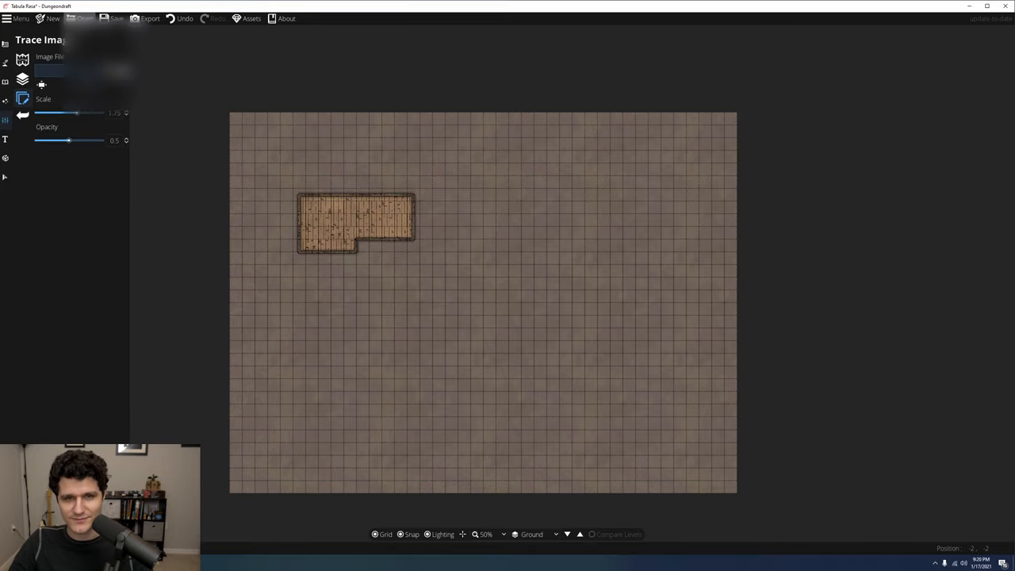
click(19, 18)
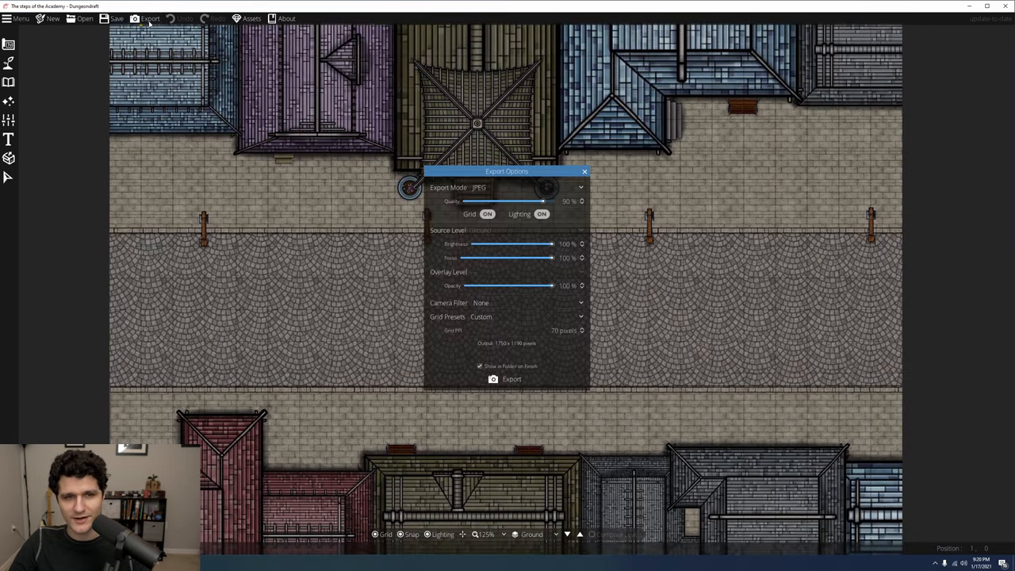
drag(507, 171, 325, 222)
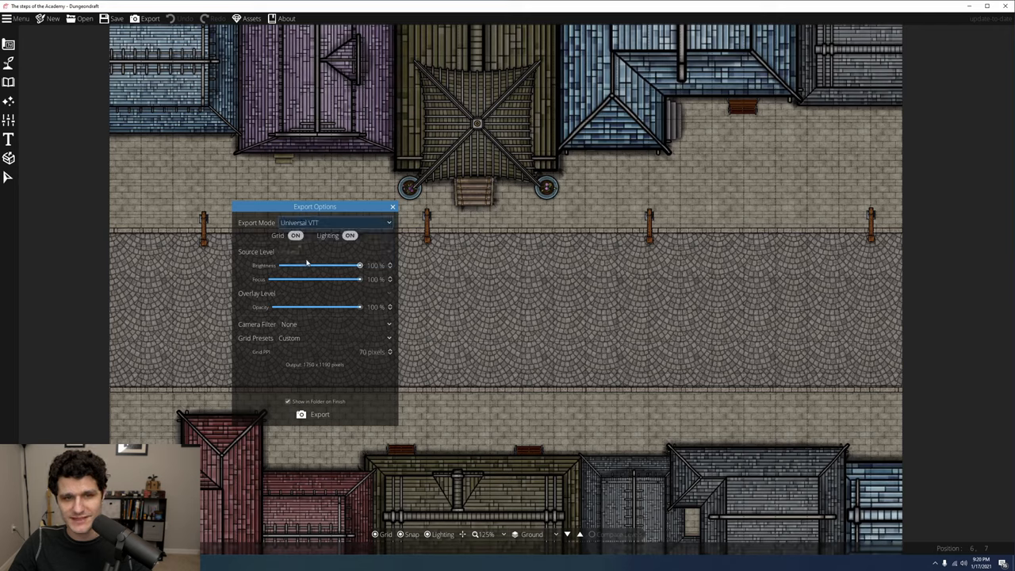
mouse_move(259, 247)
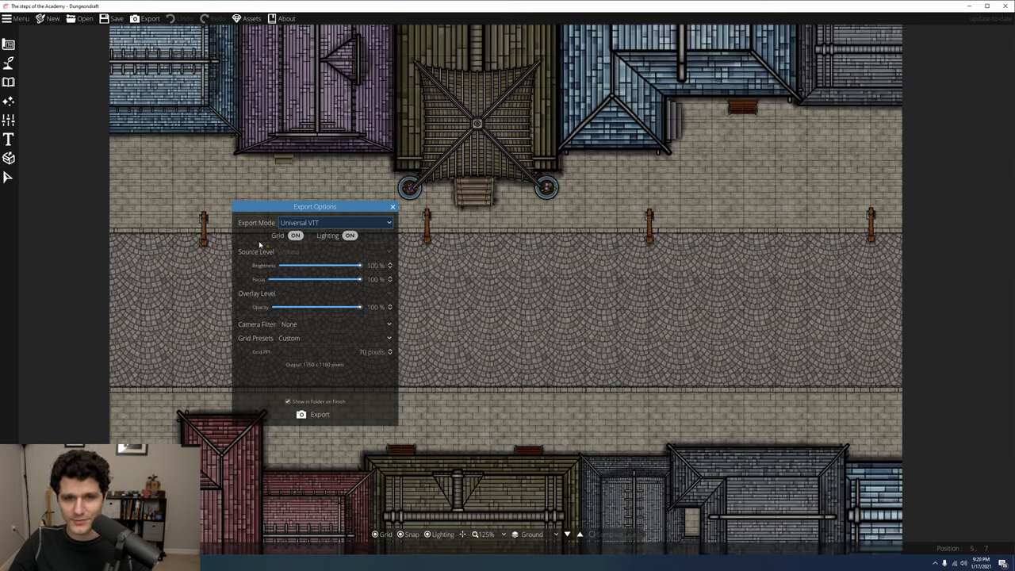
mouse_move(260, 245)
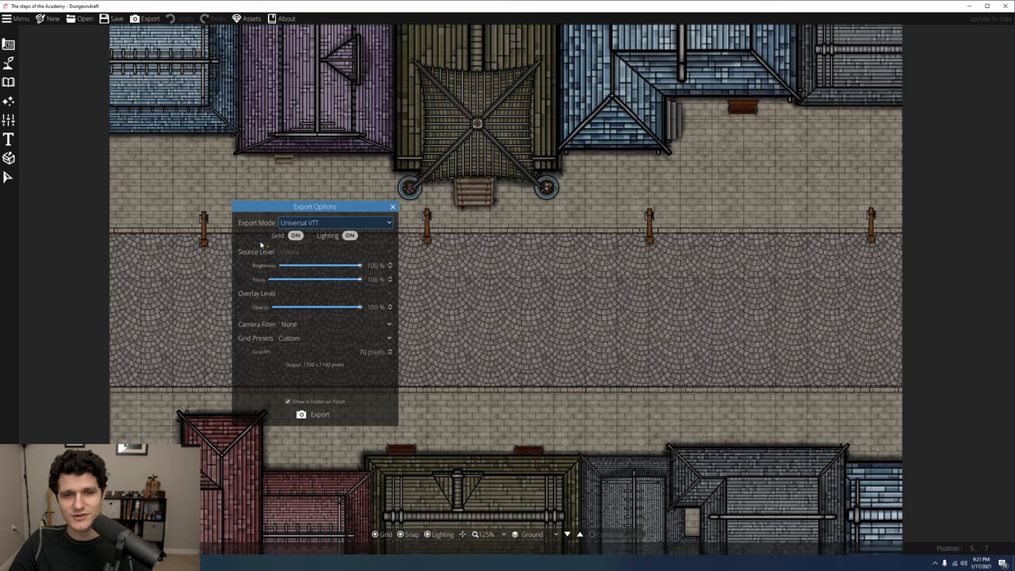
mouse_move(265, 244)
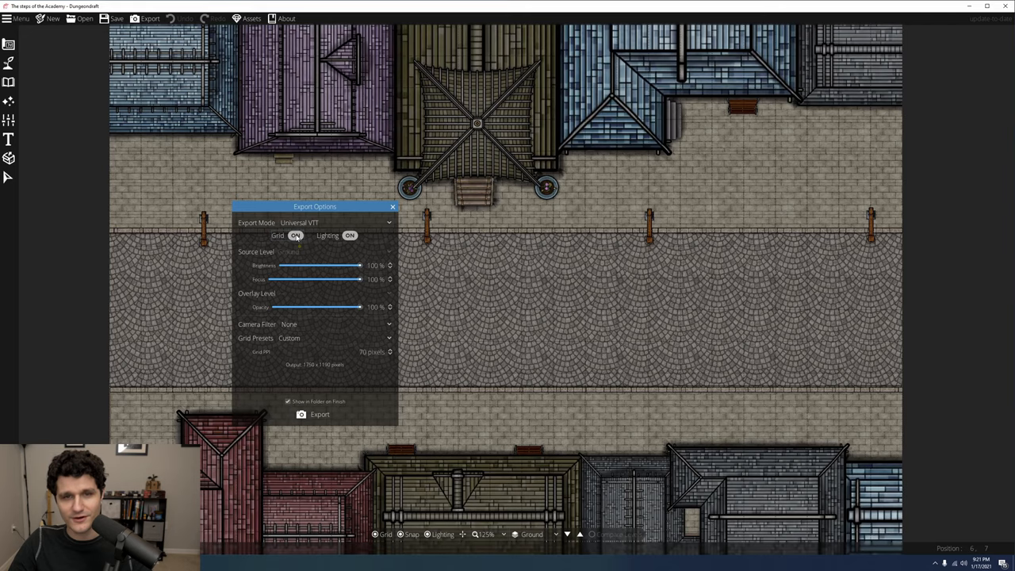
click(350, 236)
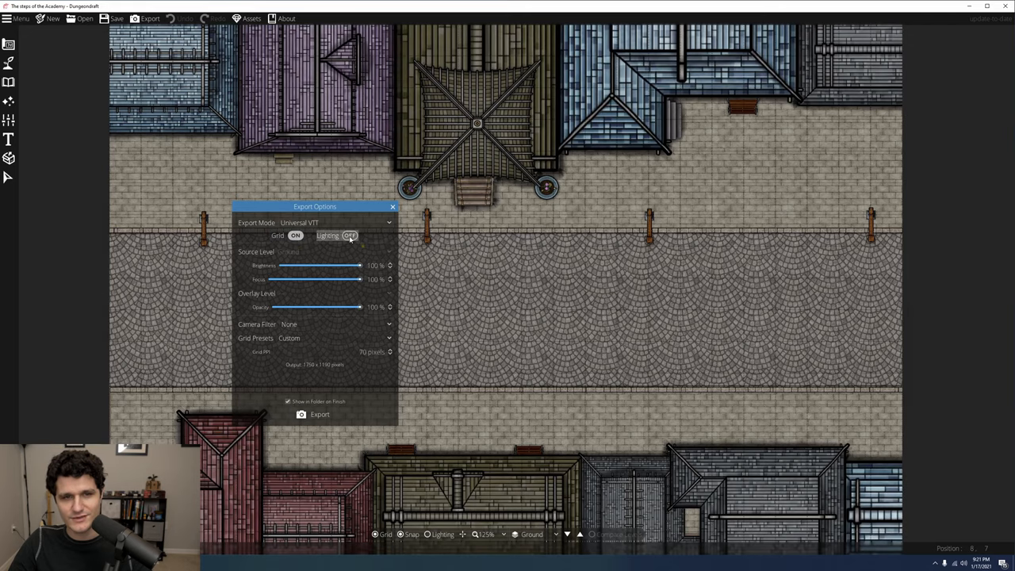
click(349, 236)
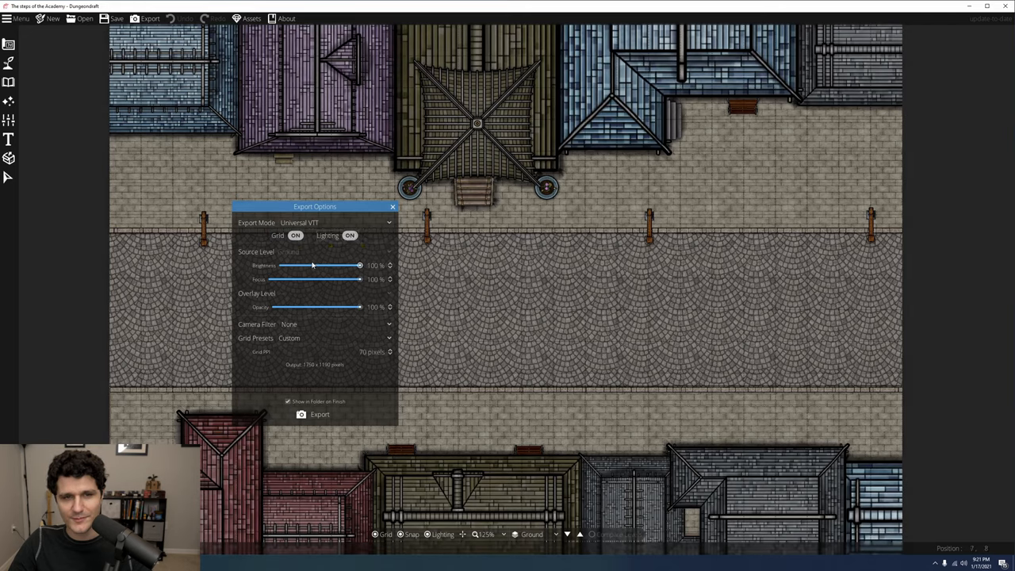
drag(361, 265, 327, 266)
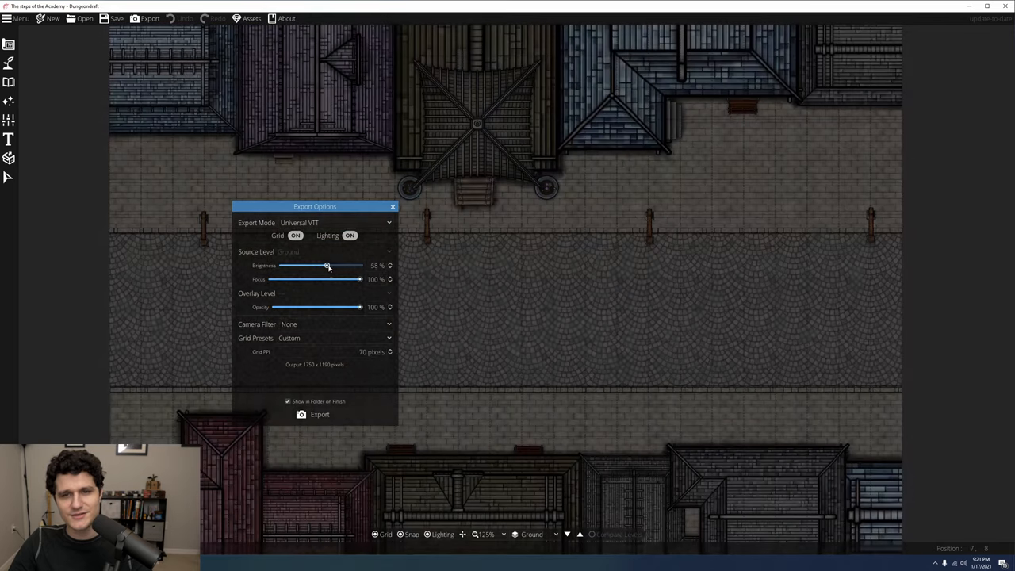
drag(327, 266, 360, 265)
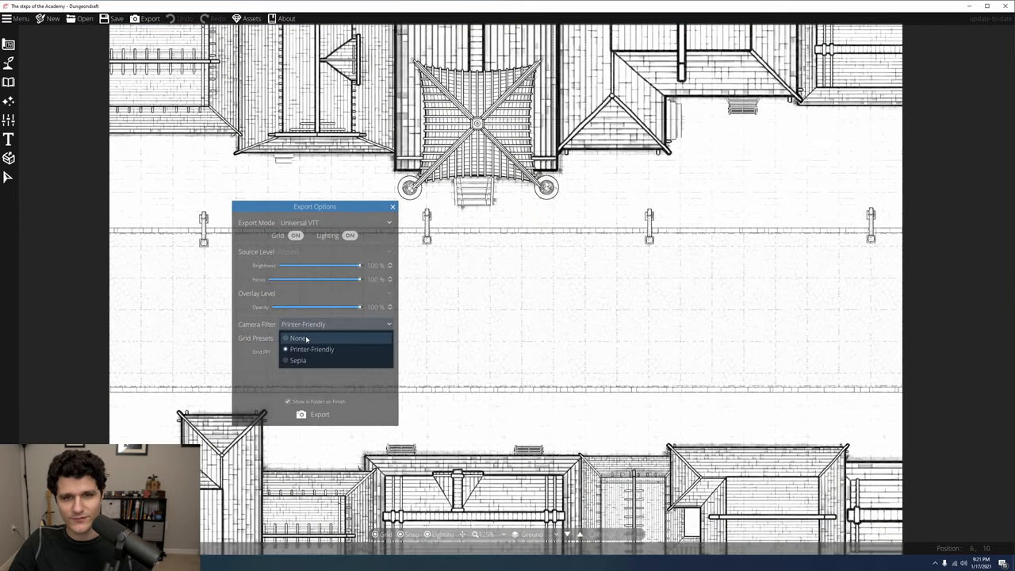
click(297, 339)
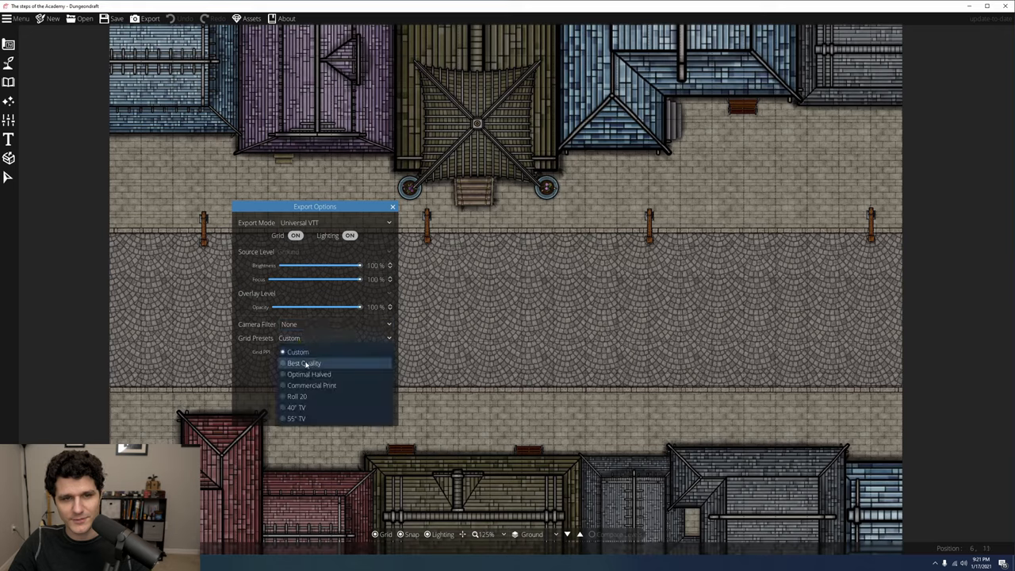
Compare the Best Quality, 55" TV, Roll 20 and Commercial Print grid presets.
click(303, 363)
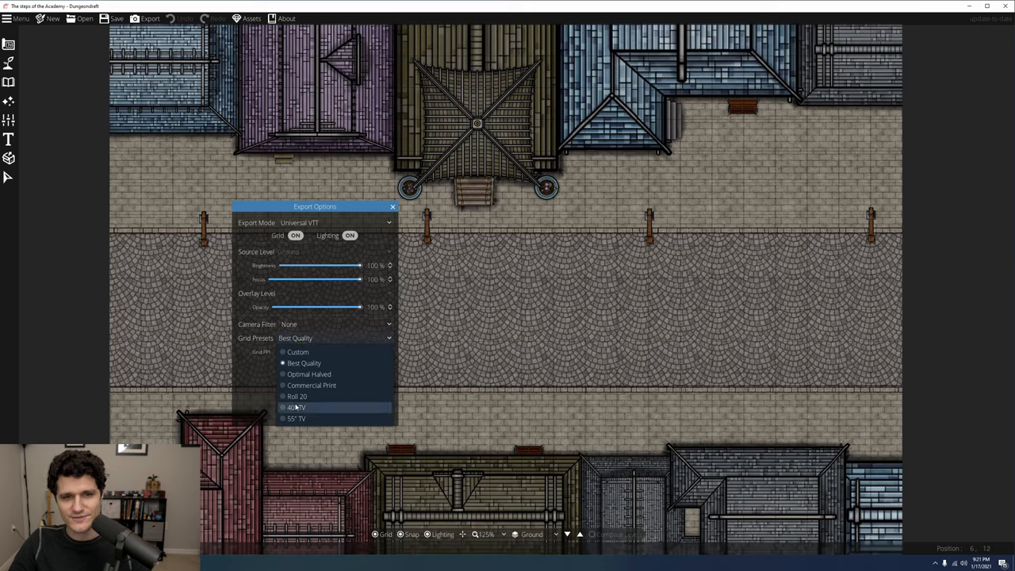
click(295, 418)
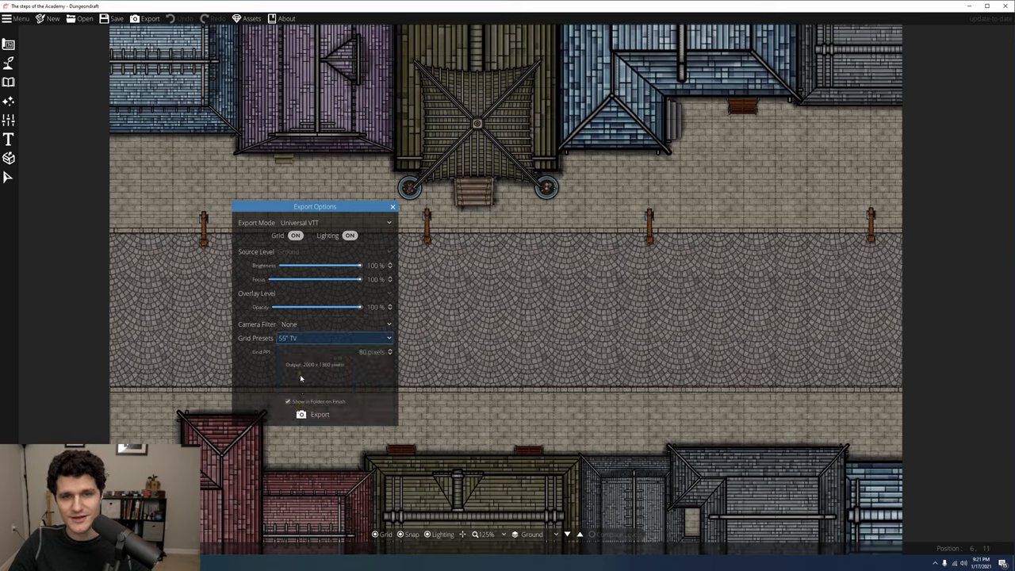
click(333, 338)
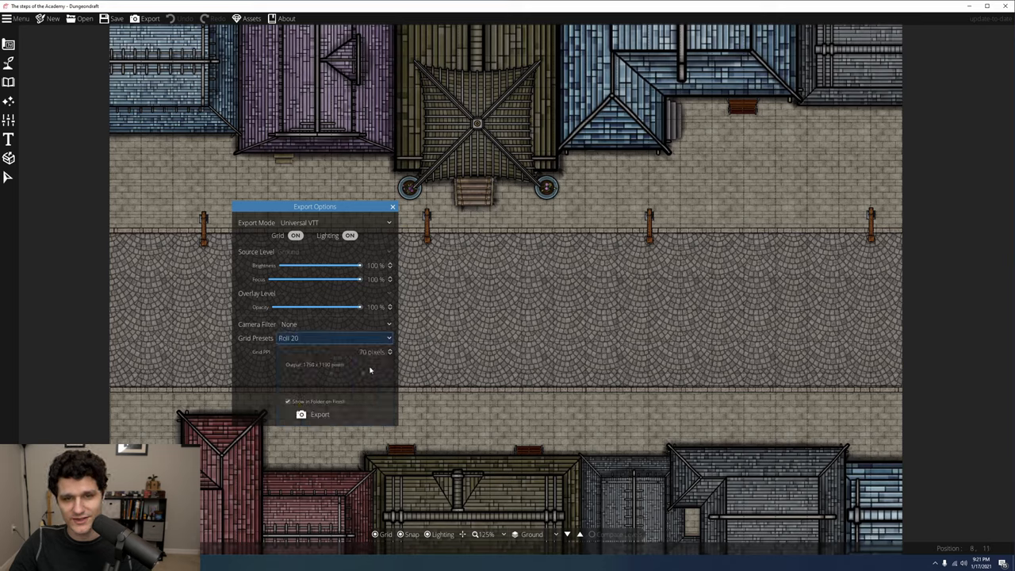
click(388, 338)
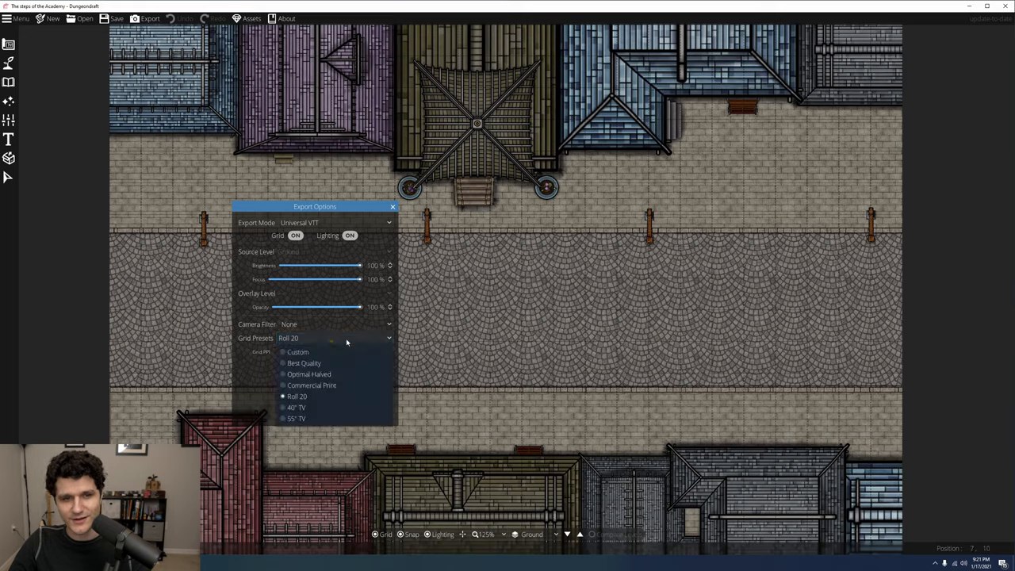
click(304, 363)
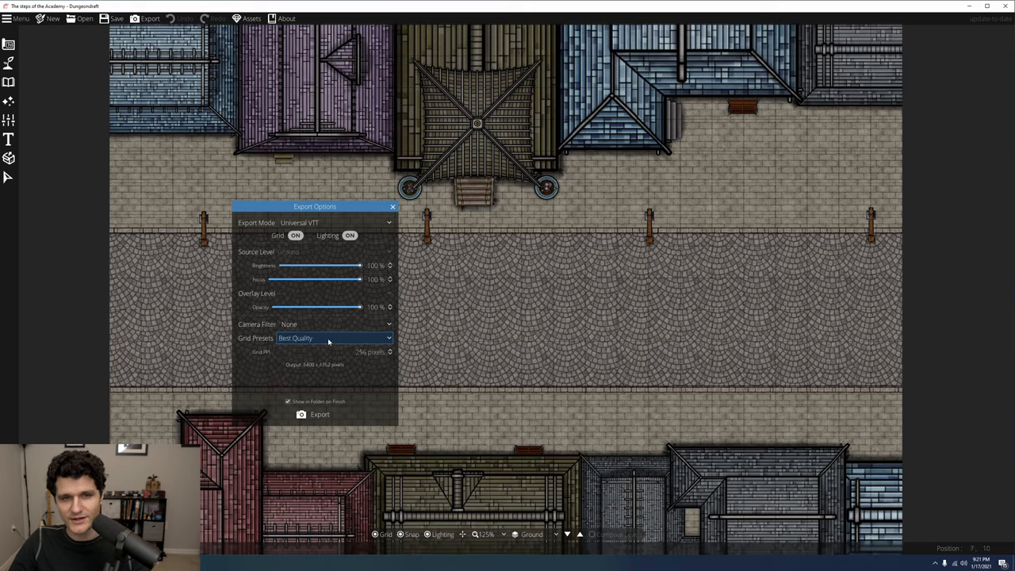
click(333, 338)
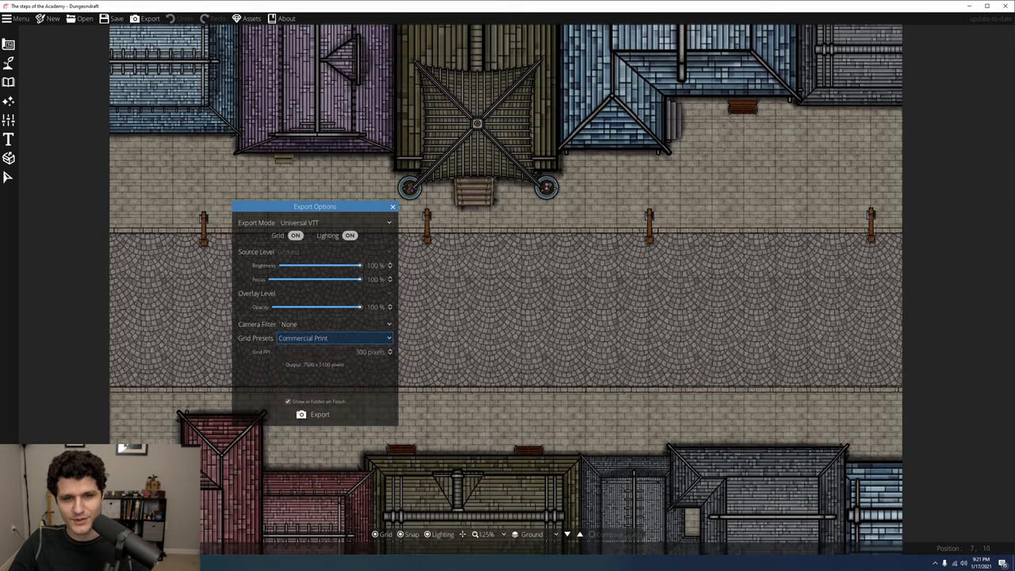
Settle on the Custom grid preset at 100 pixels per square (2500 x 1700).
click(335, 338)
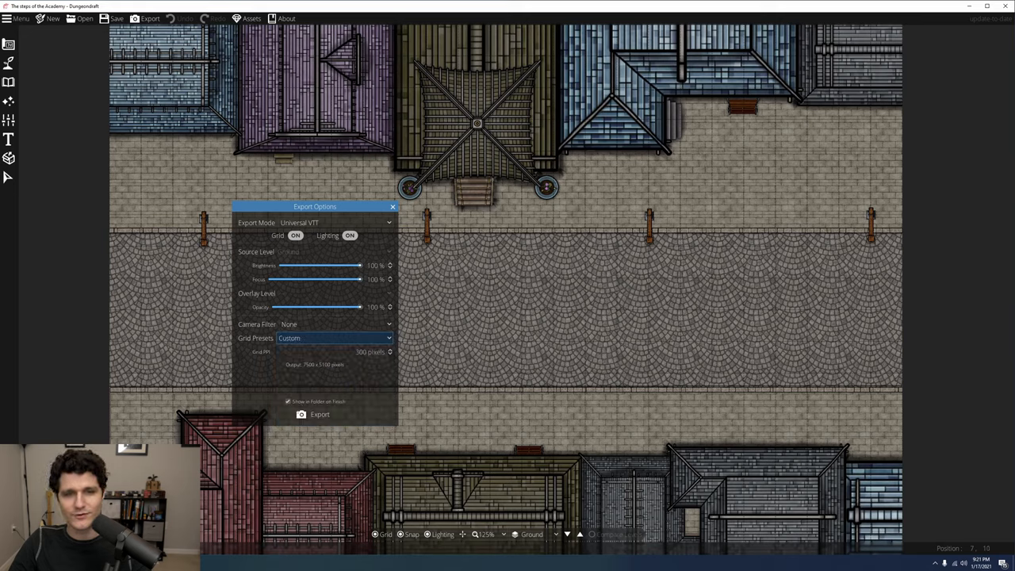
click(333, 338)
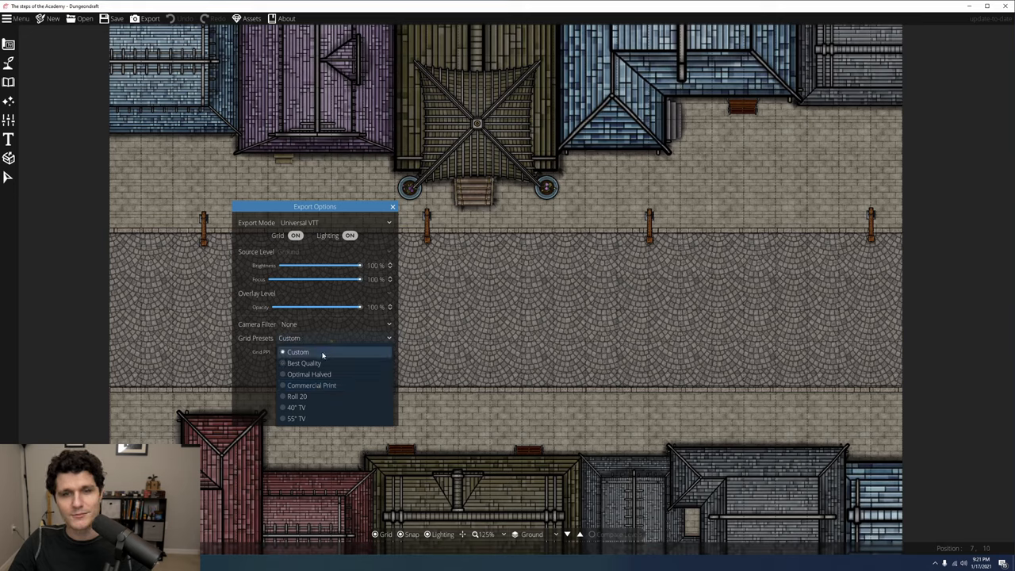
click(311, 385)
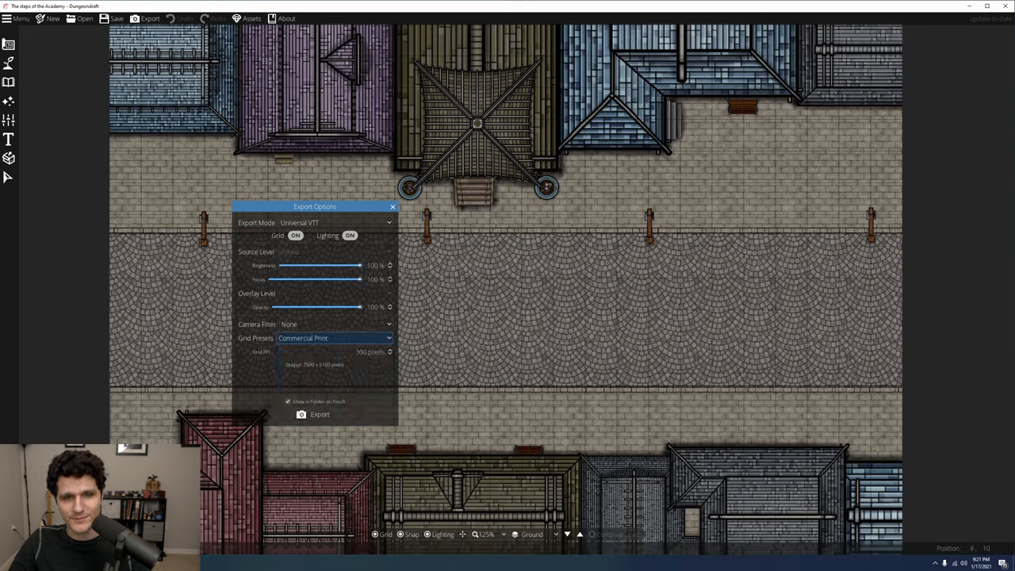
click(333, 338)
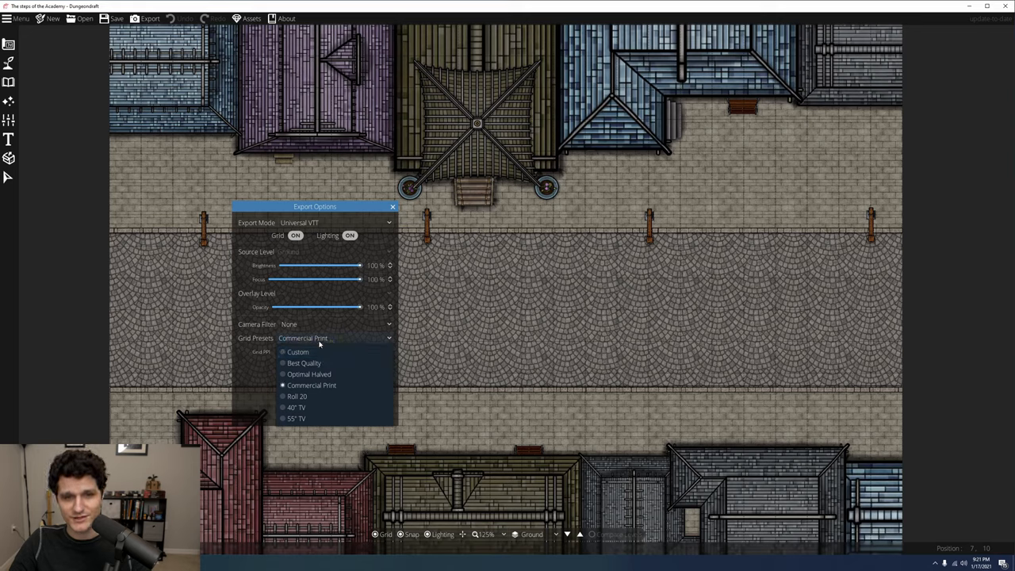
click(298, 352)
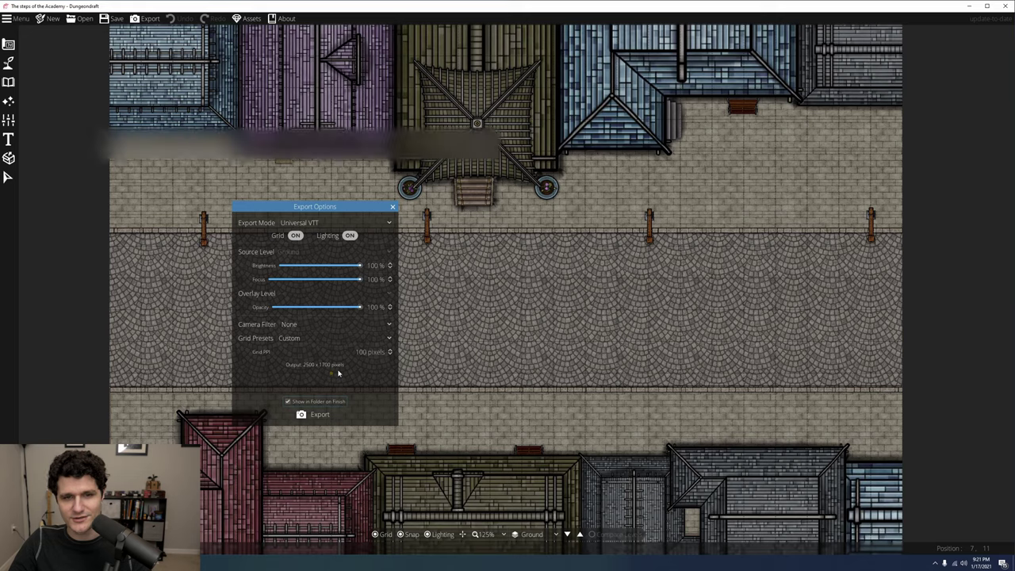
Start an export named 'Map', cancel the save dialog, and close Export Options.
click(319, 414)
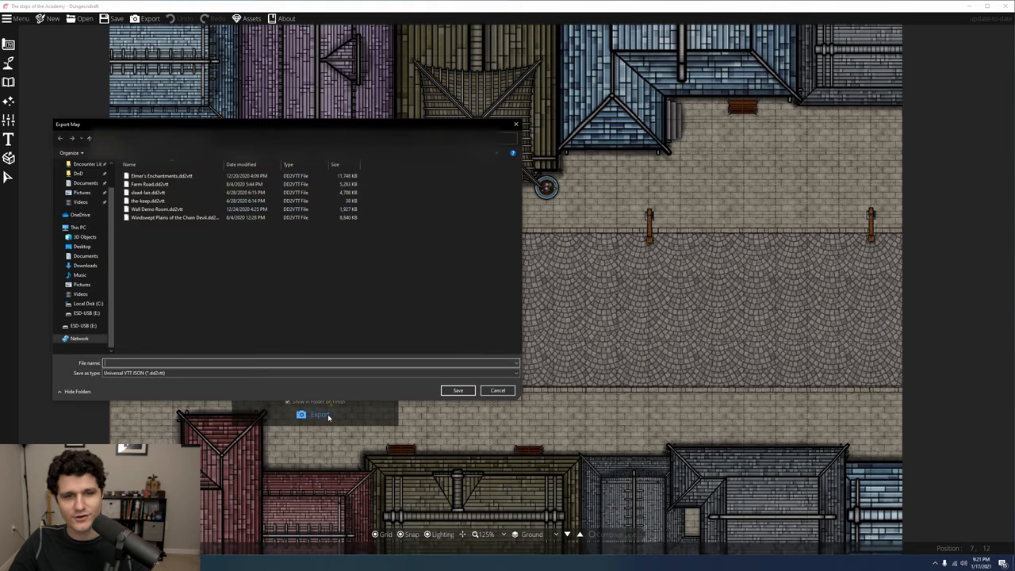
mouse_move(341, 385)
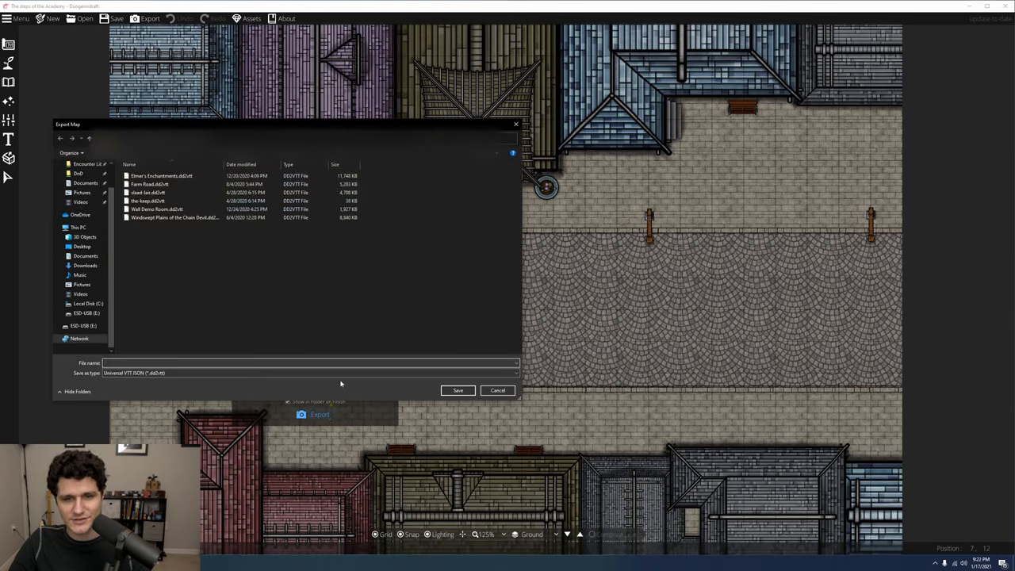
text(Map)
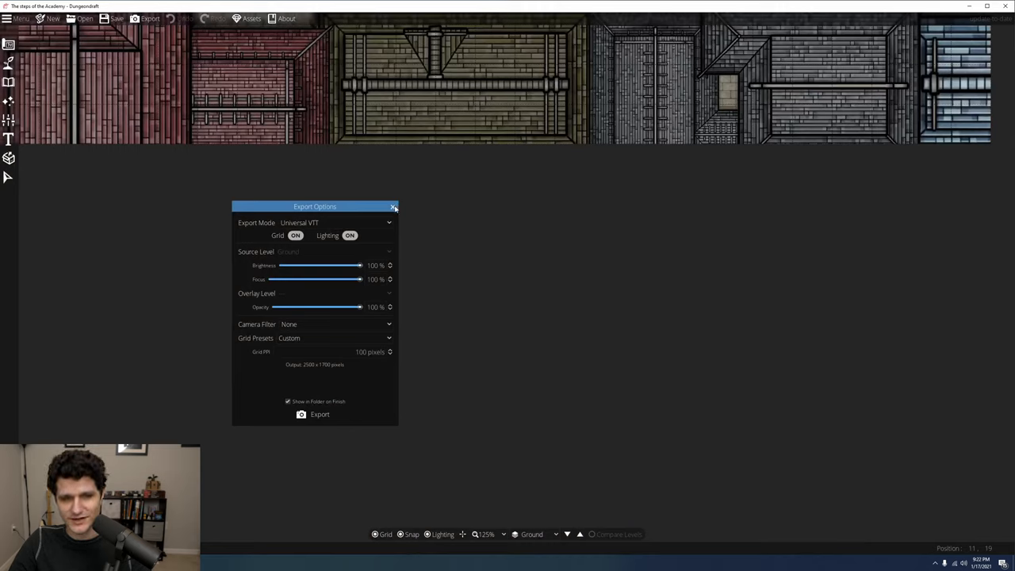
mouse_move(398, 207)
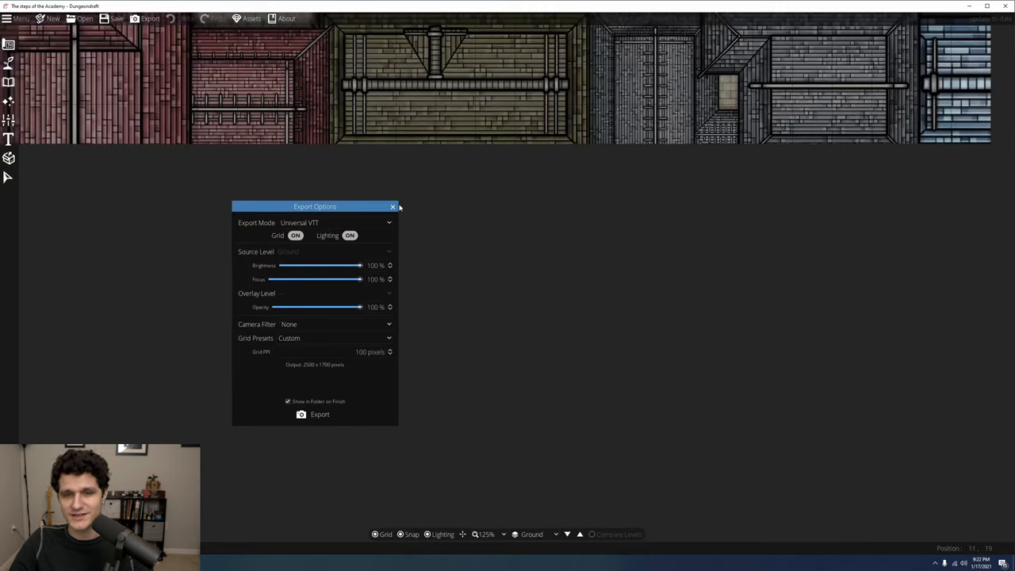
click(392, 207)
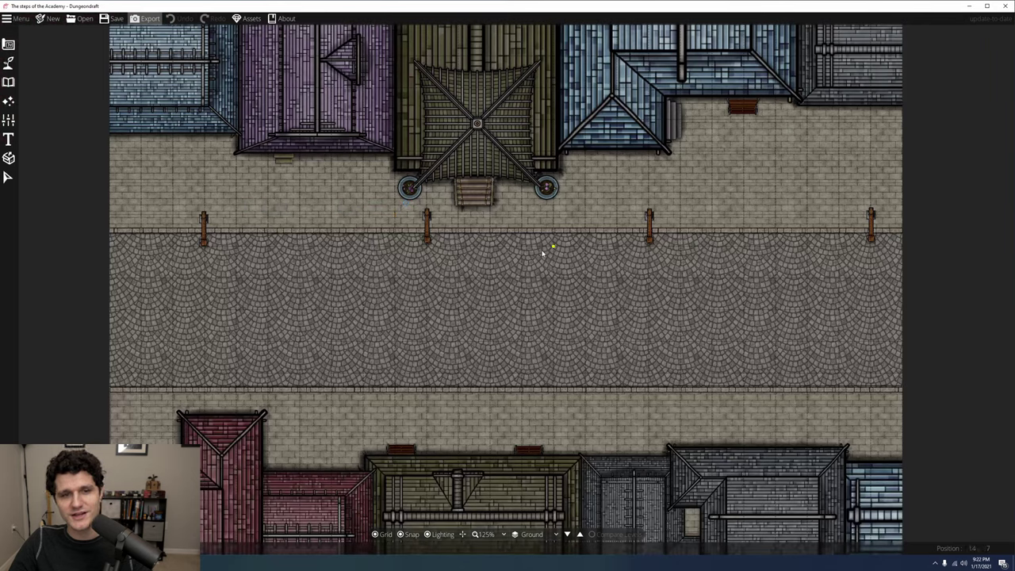